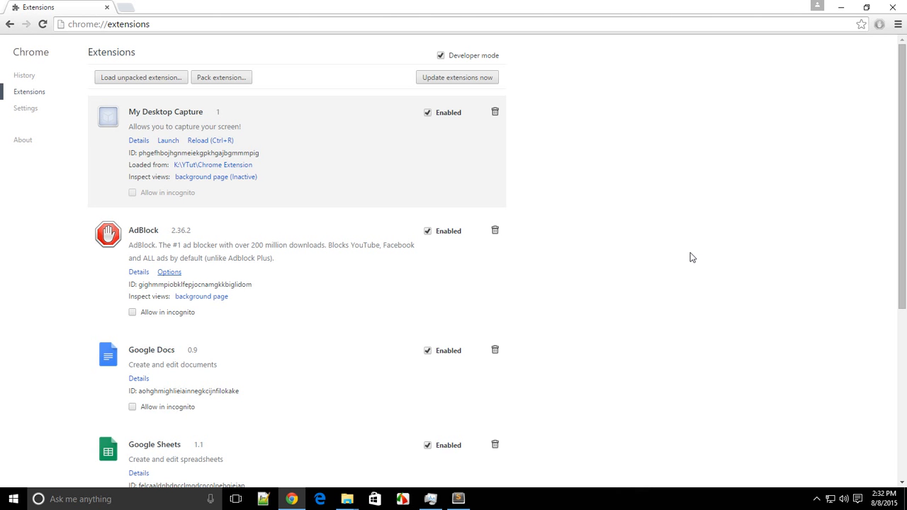
- Add console.log(stream); after the 'Video Recording Session Ended' log in app.js's stream.onended, then return to Chrome
left_click(456, 498)
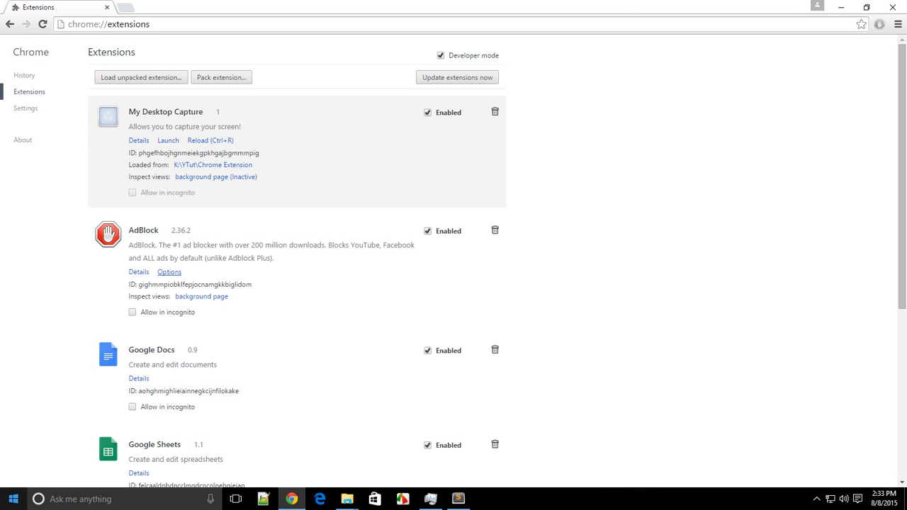
left_click(13, 498)
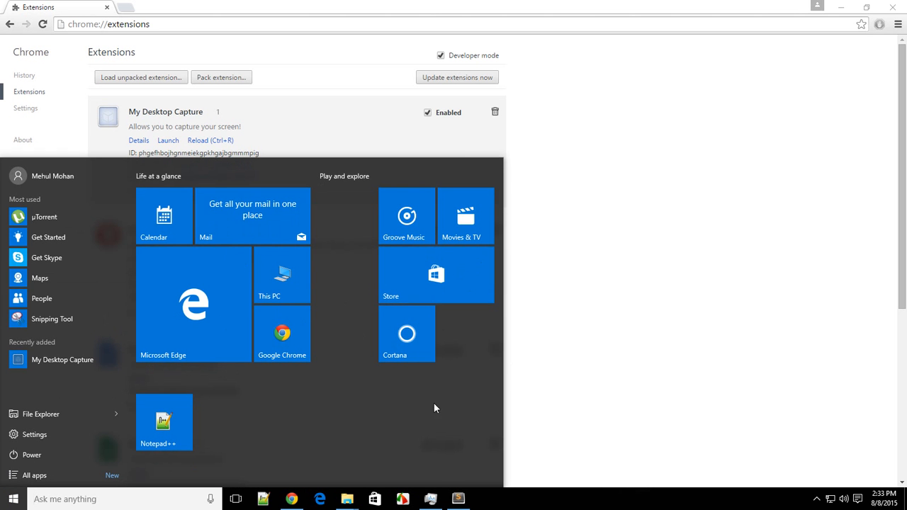
mouse_move(475, 359)
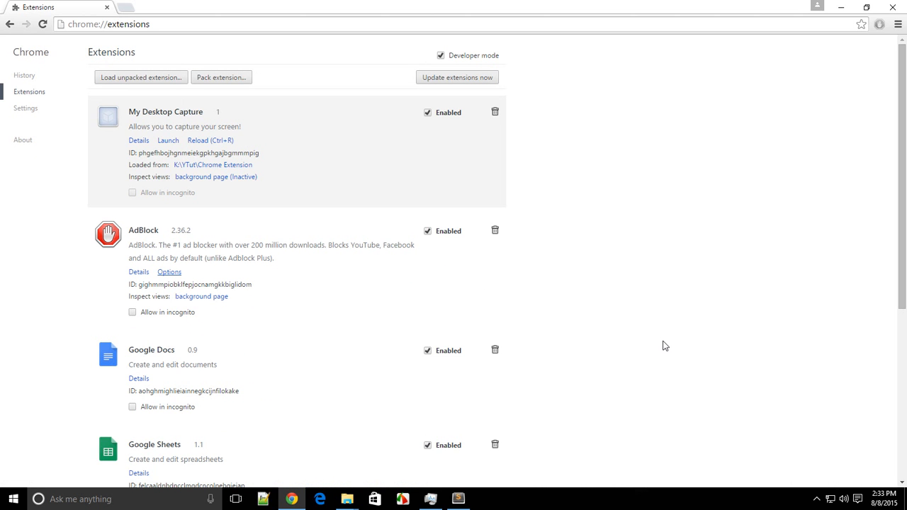
mouse_move(484, 403)
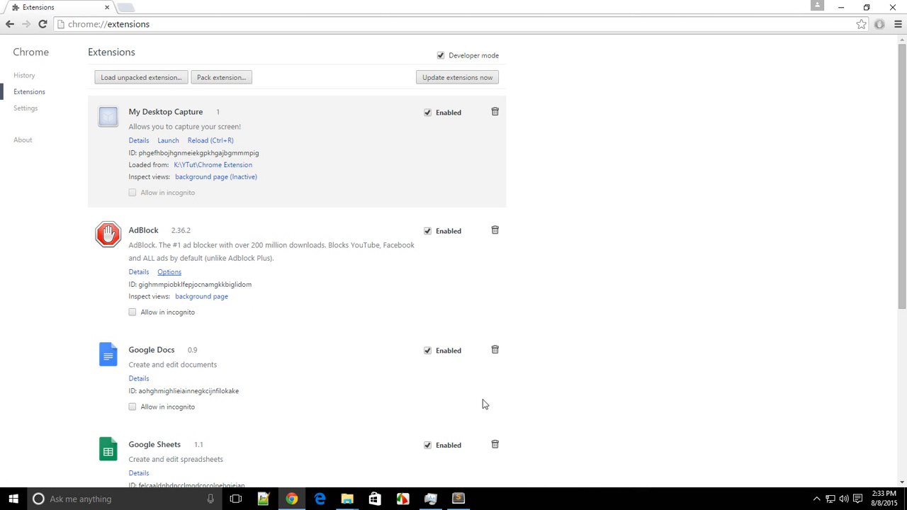
mouse_move(487, 453)
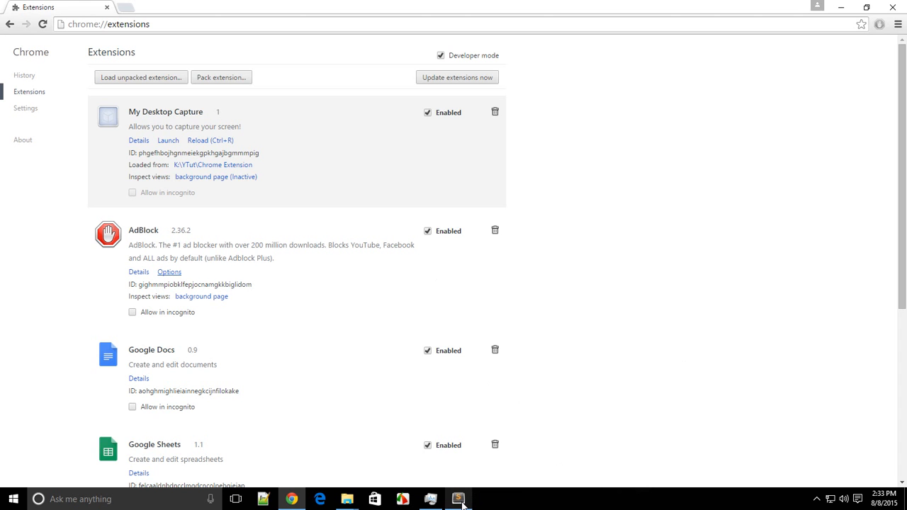
left_click(458, 499)
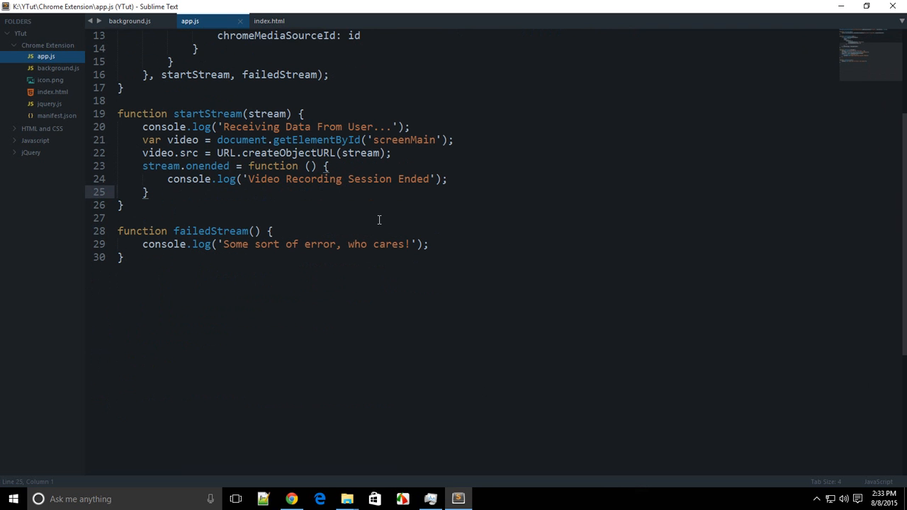
left_click(148, 192)
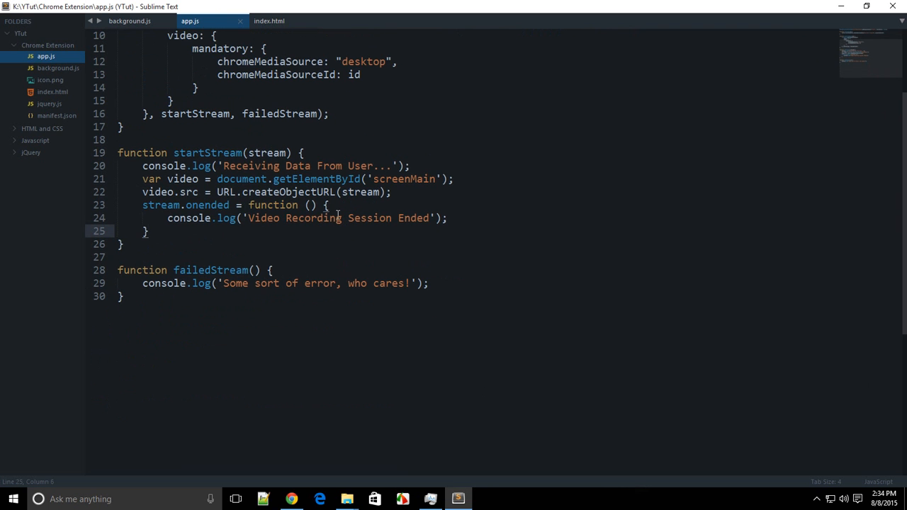
mouse_move(482, 499)
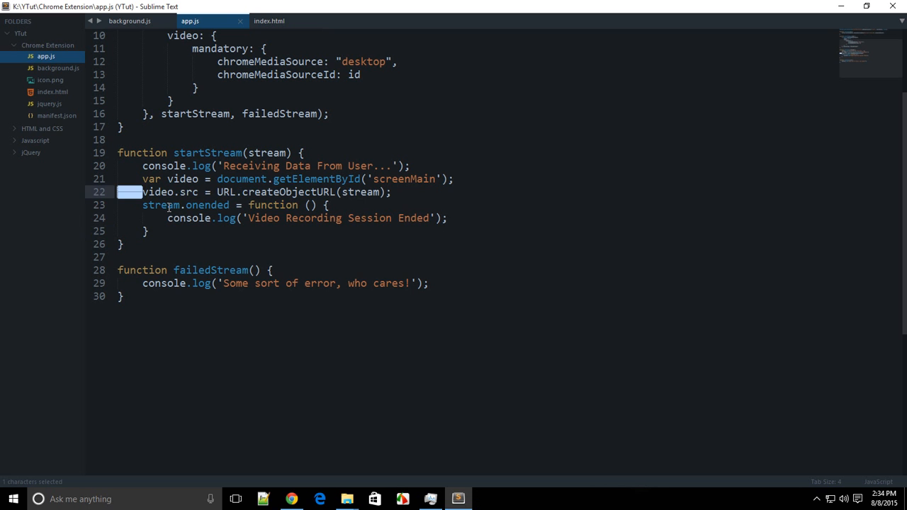
left_click(167, 204)
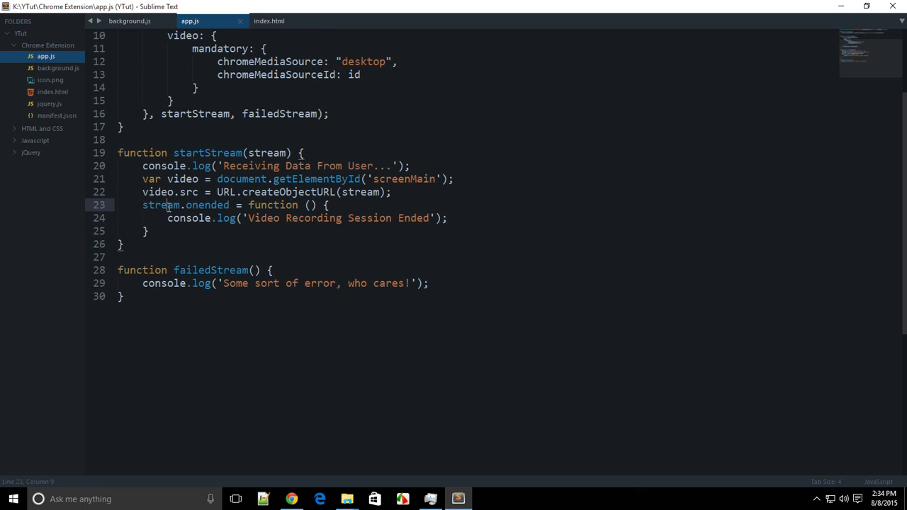
type("c")
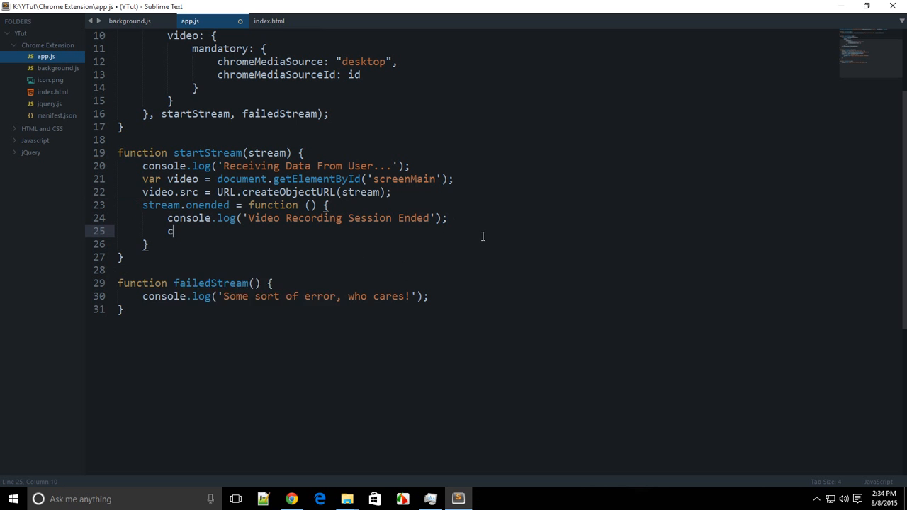
type("onsole.log(")
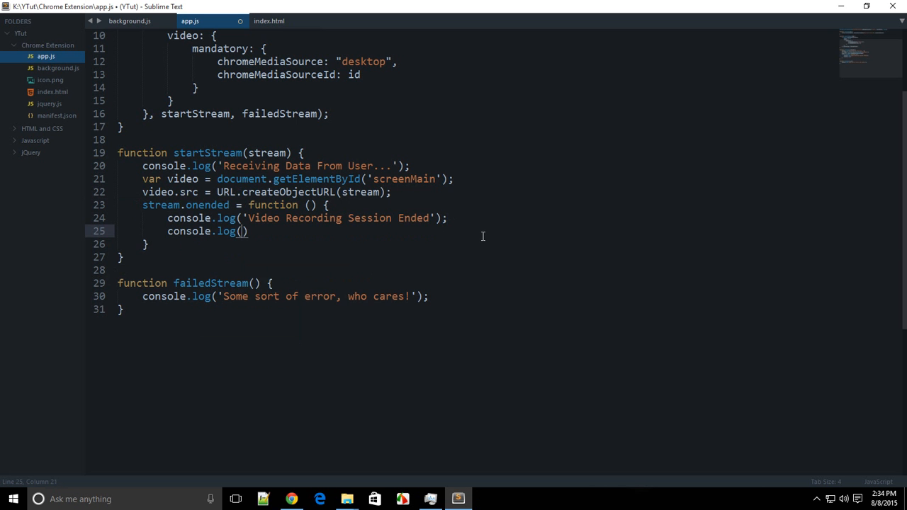
type("stream);")
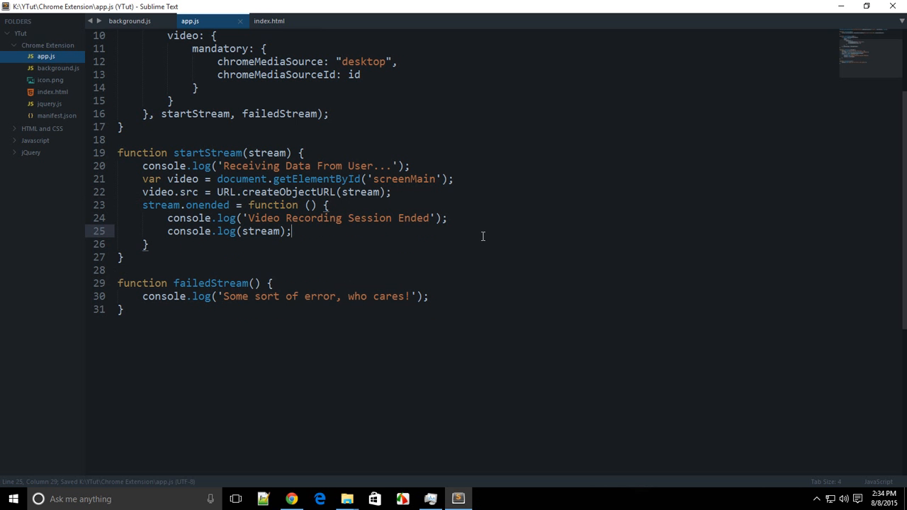
left_click(167, 217)
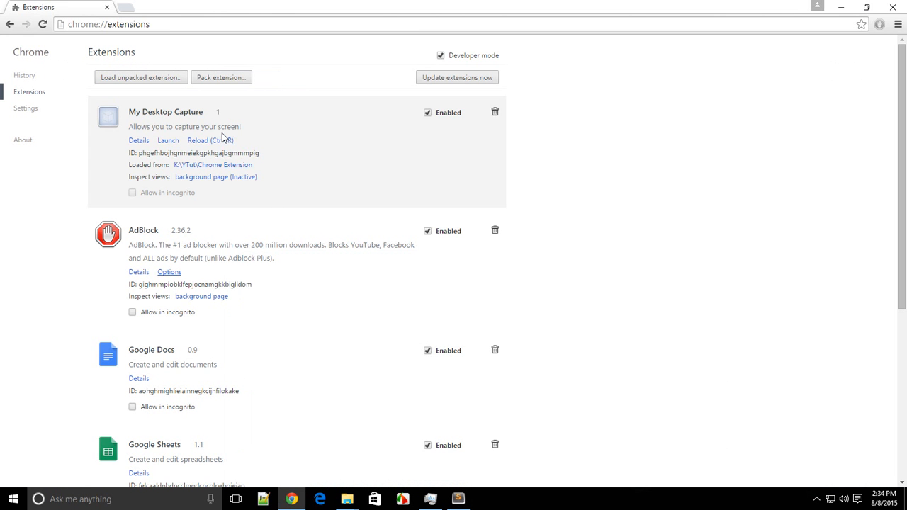
- Reload the extension and share the Extensions window as the capture source
left_click(168, 140)
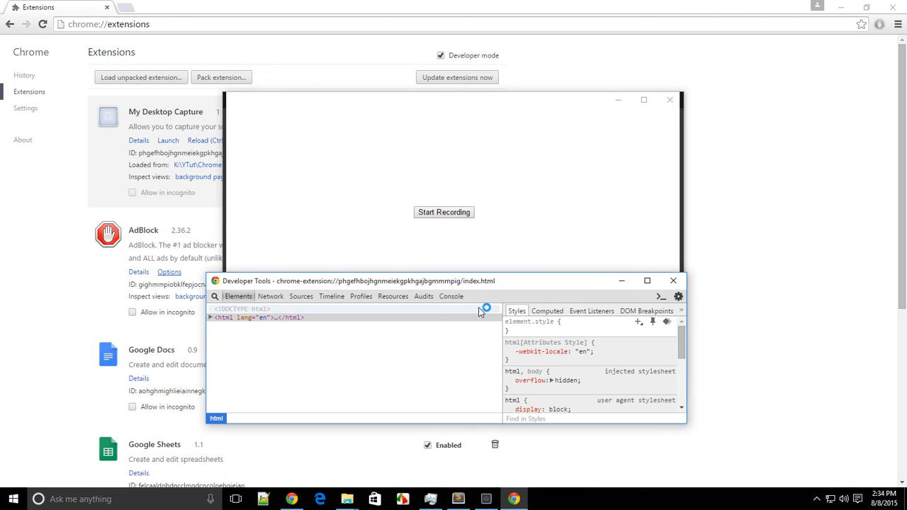
left_click(444, 211)
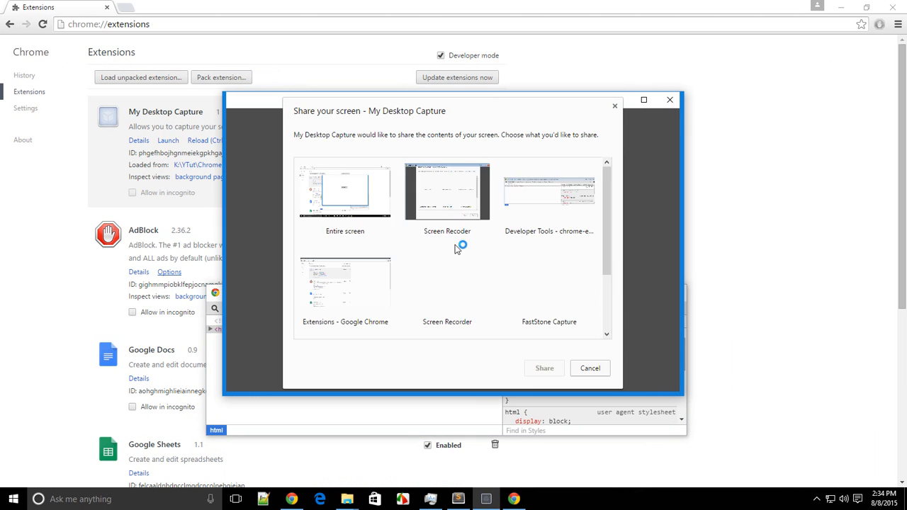
scroll("down", 3)
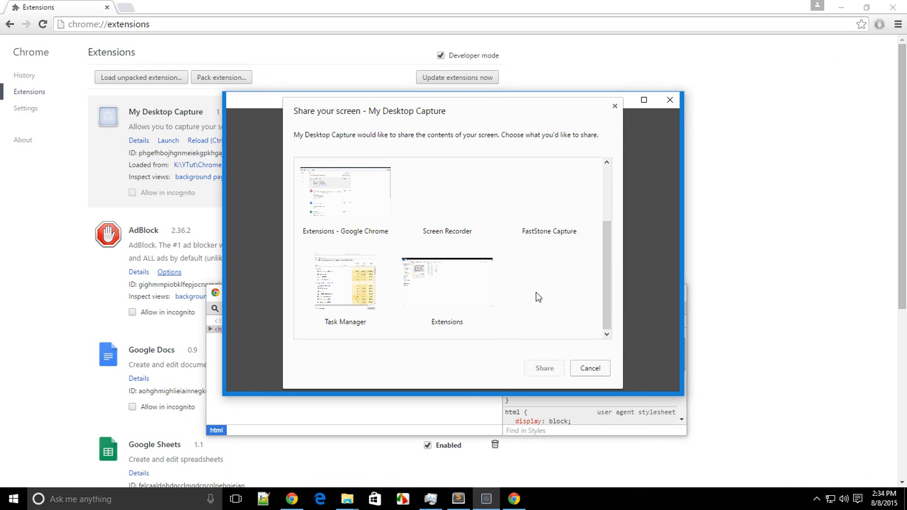
left_click(446, 283)
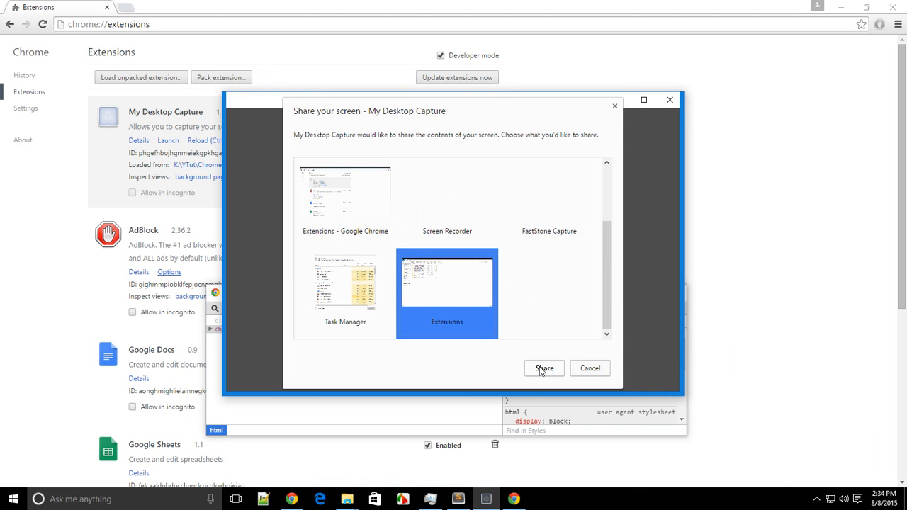
left_click(543, 367)
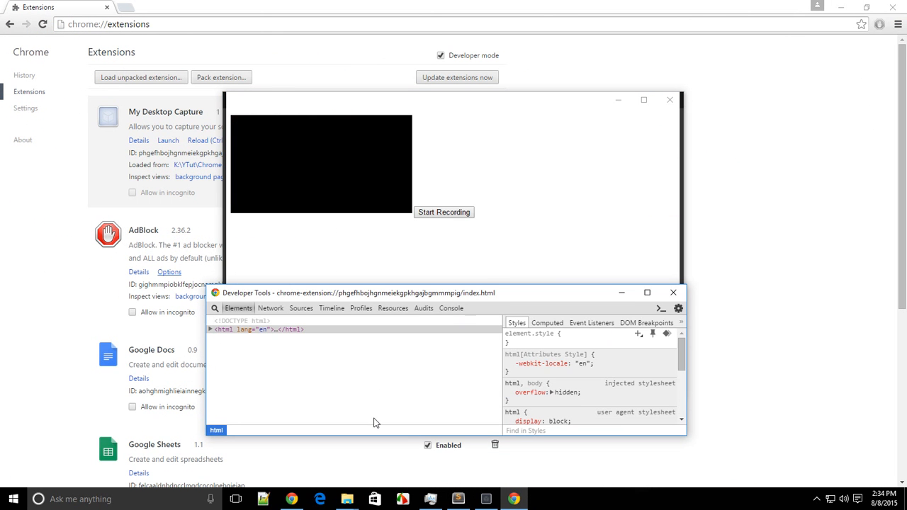
- Switch DevTools to the Console and relaunch the capture so the ended-session logs appear
left_click(450, 307)
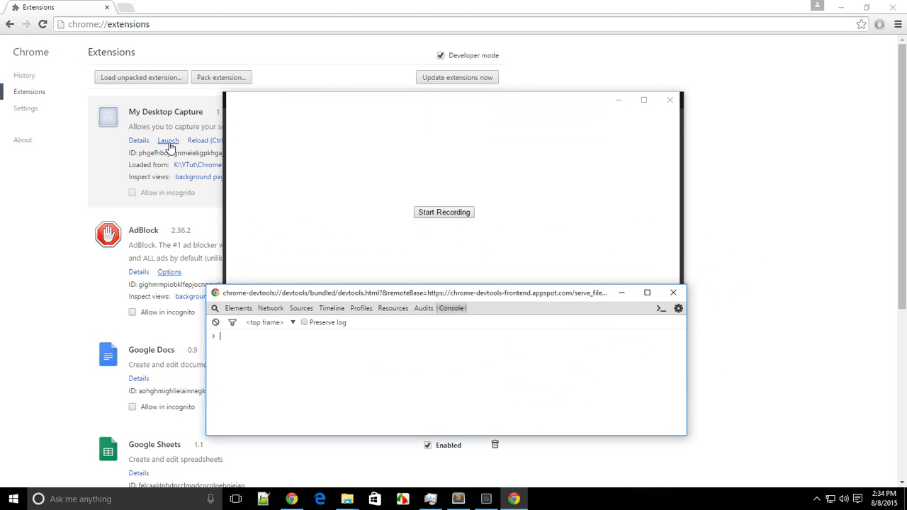
left_click(443, 212)
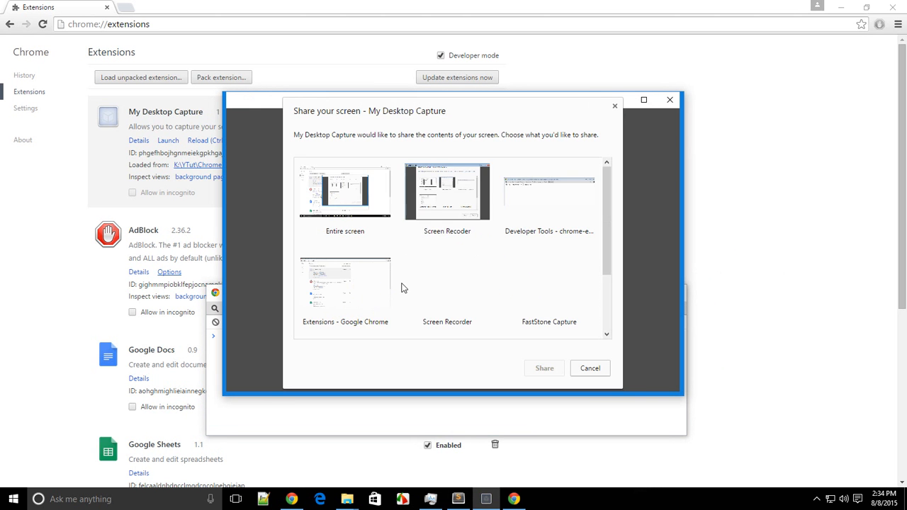
left_click(543, 367)
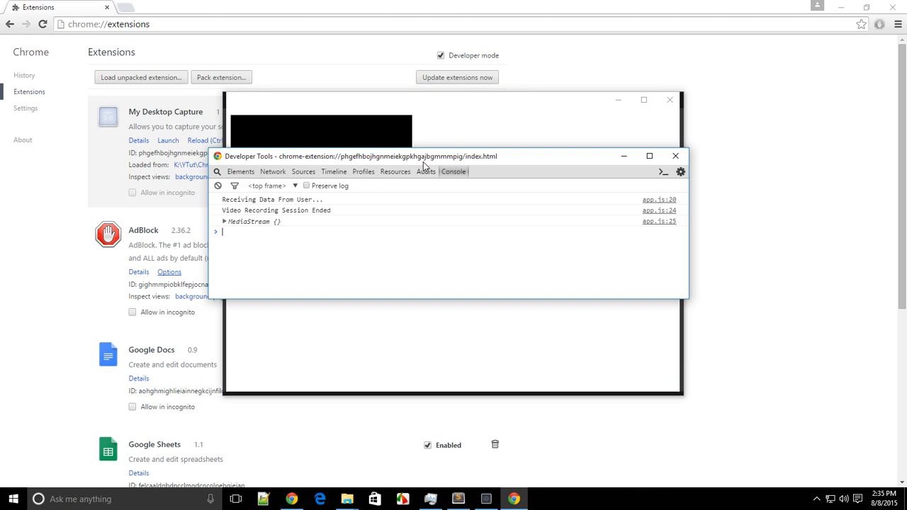
mouse_move(341, 212)
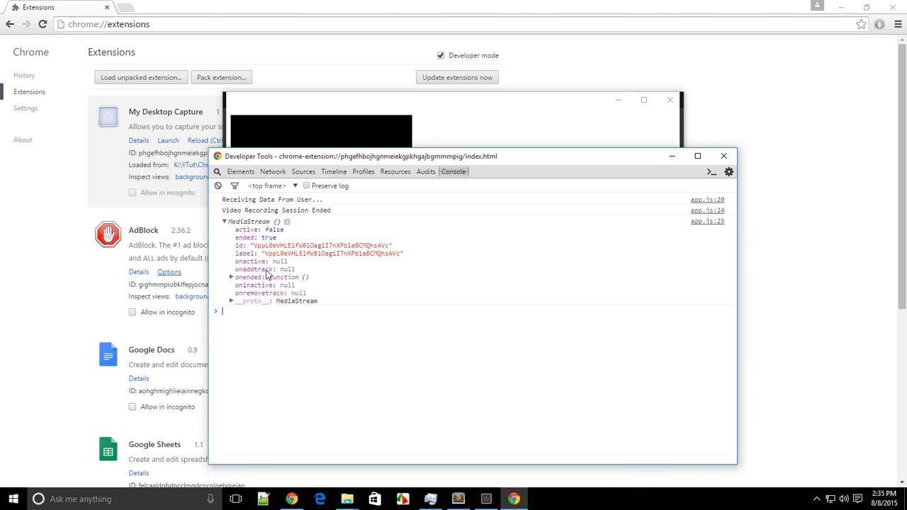
- Expand the logged MediaStream to show active false and ended true, then bring Sublime Text forward
left_click(232, 277)
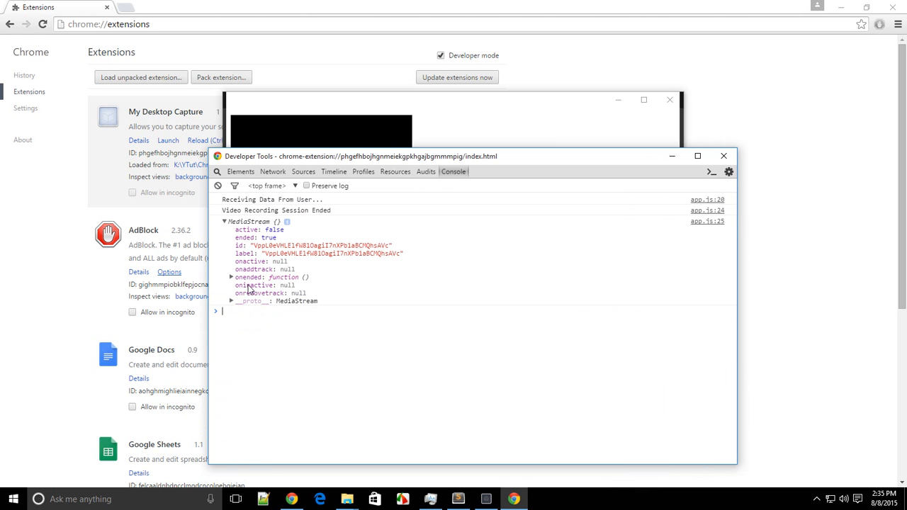
left_click(231, 301)
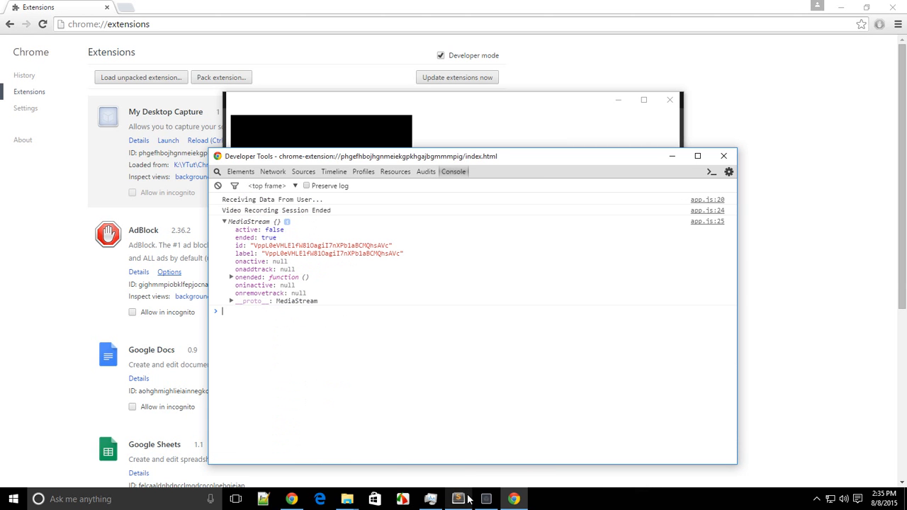
left_click(458, 499)
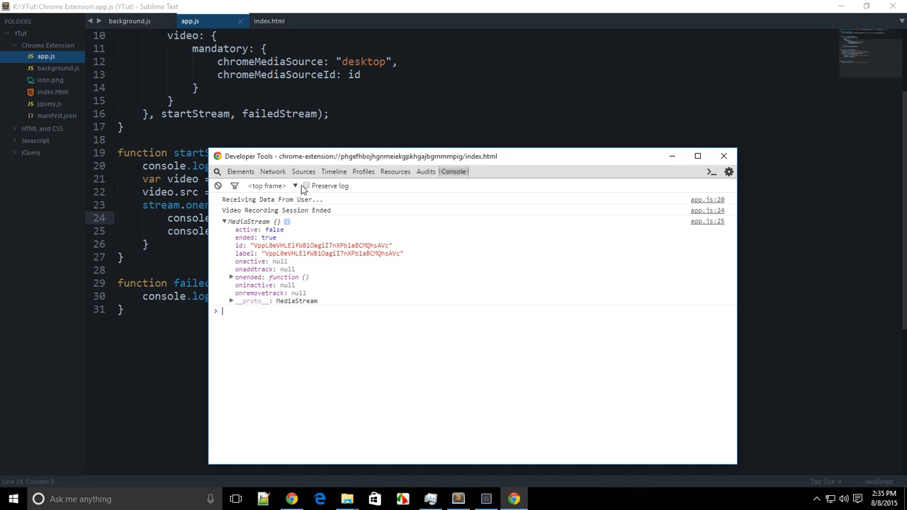
type("101901011 ==> m")
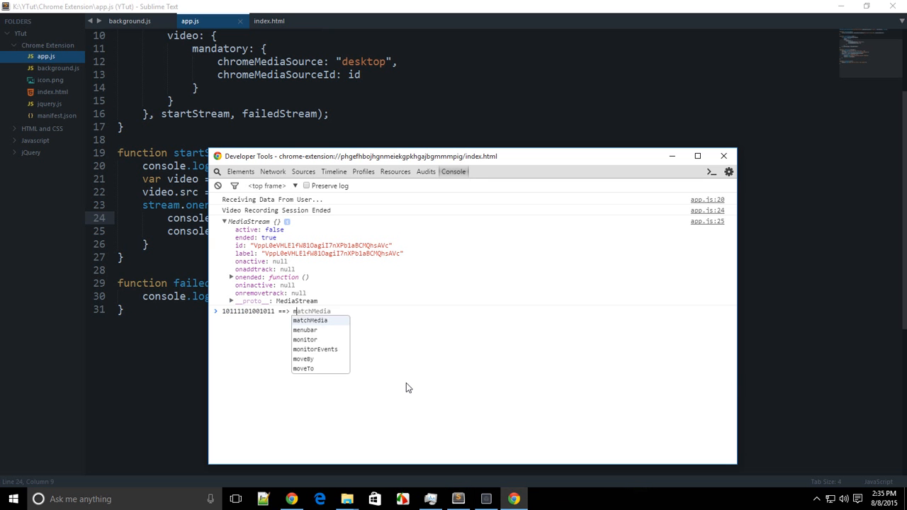
type("yvideo.mp")
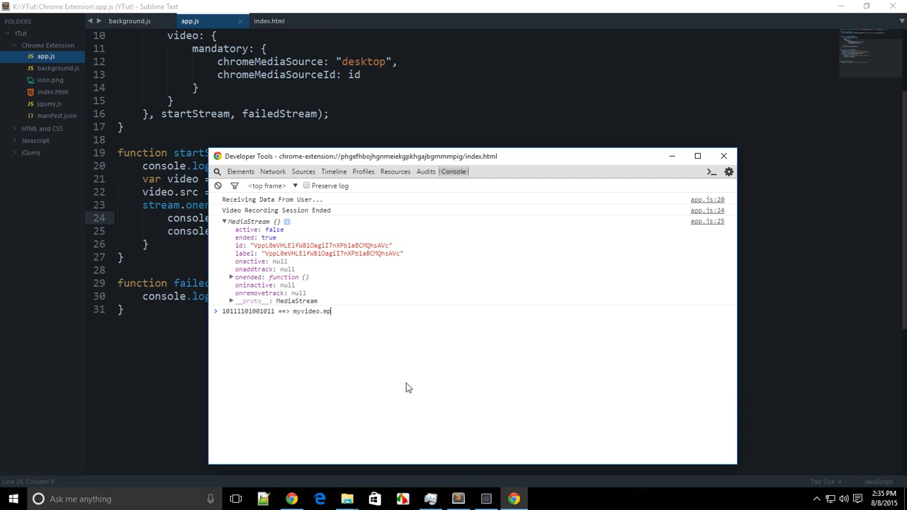
type("4")
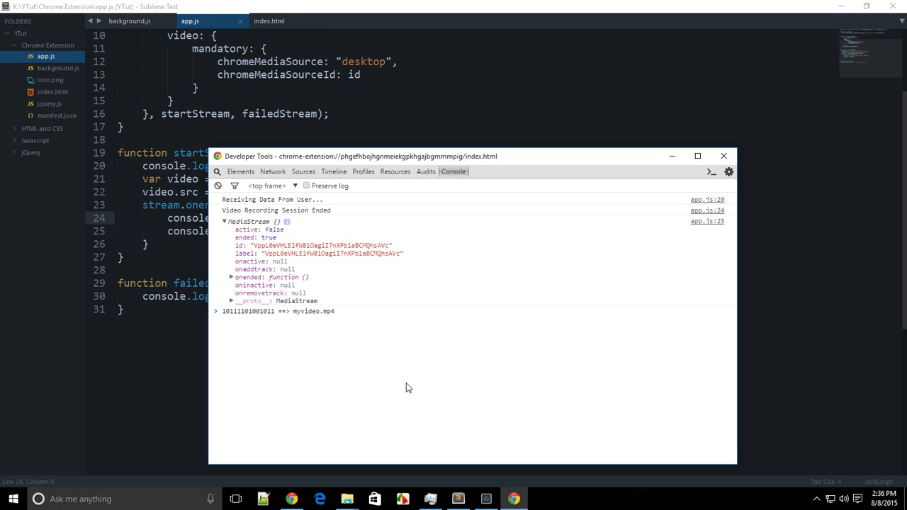
mouse_move(423, 390)
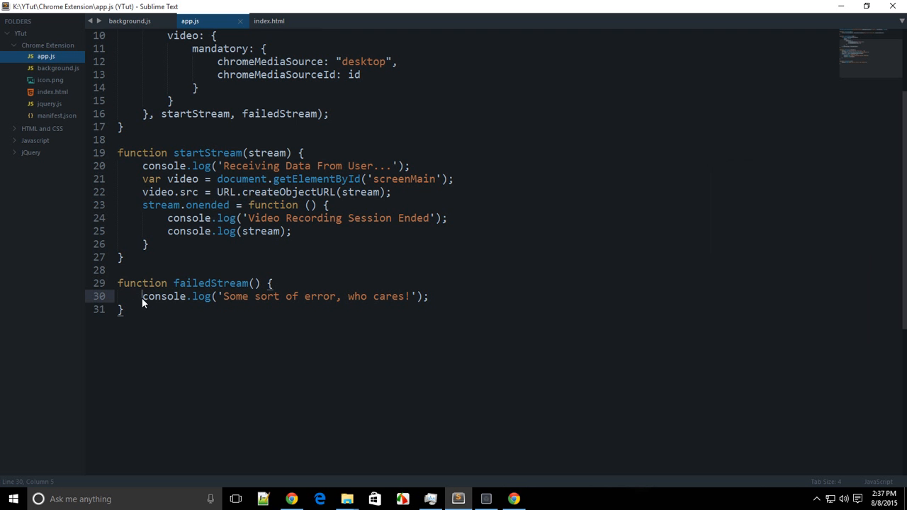
mouse_move(181, 274)
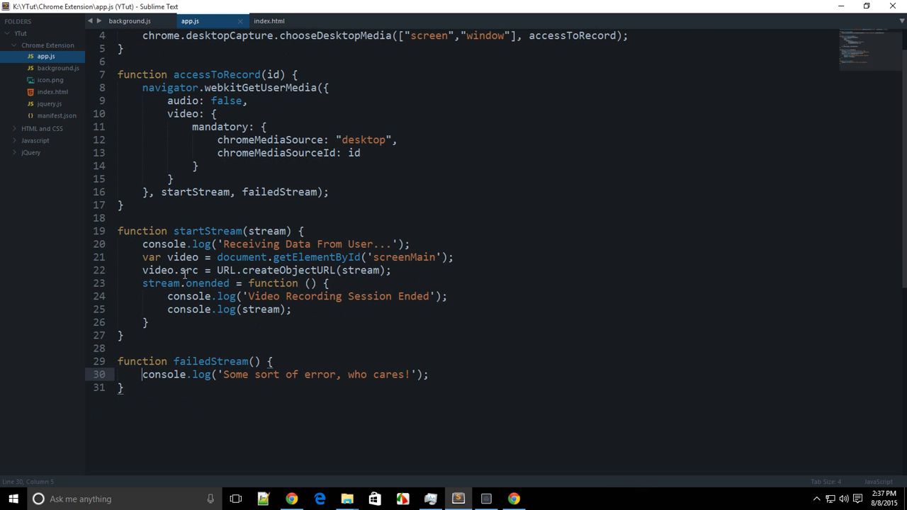
left_click_drag(142, 374, 128, 374)
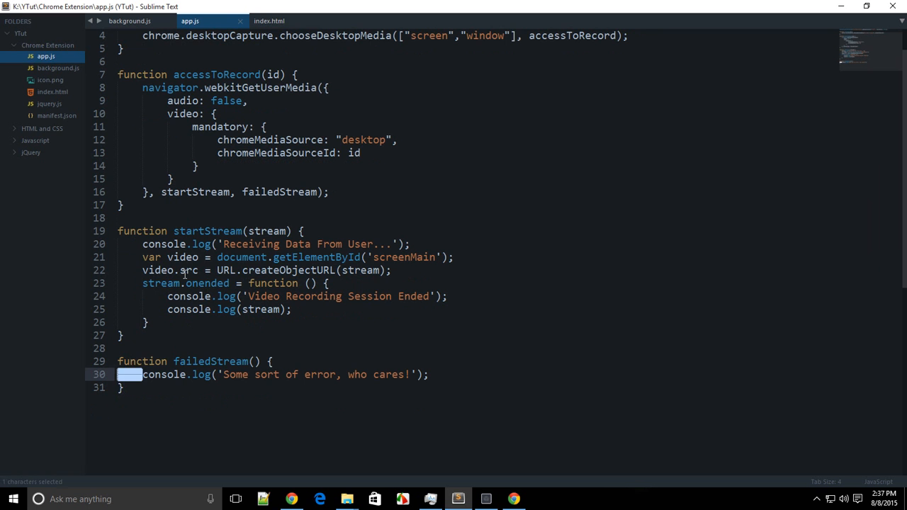
left_click(142, 374)
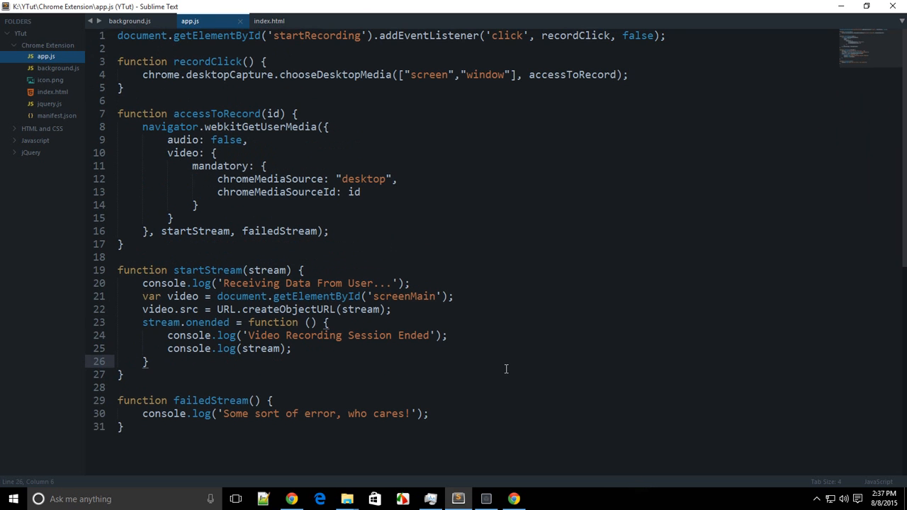
mouse_move(769, 401)
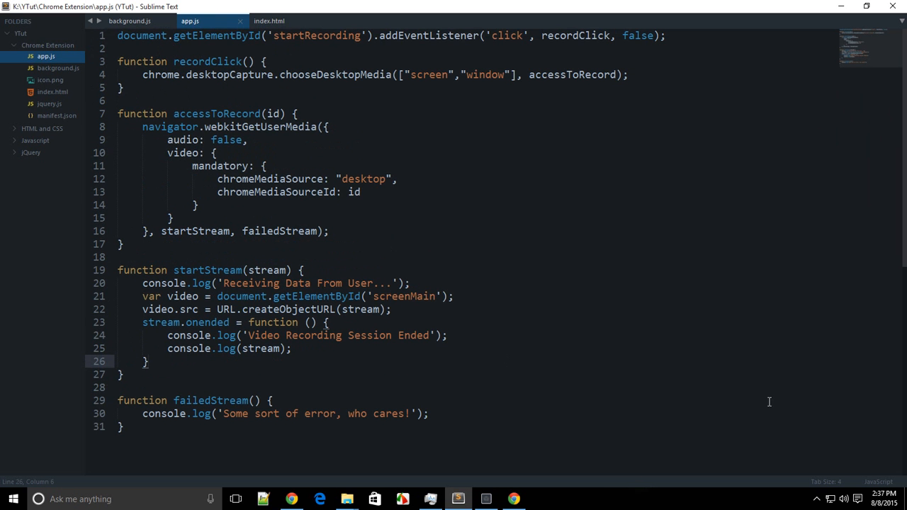